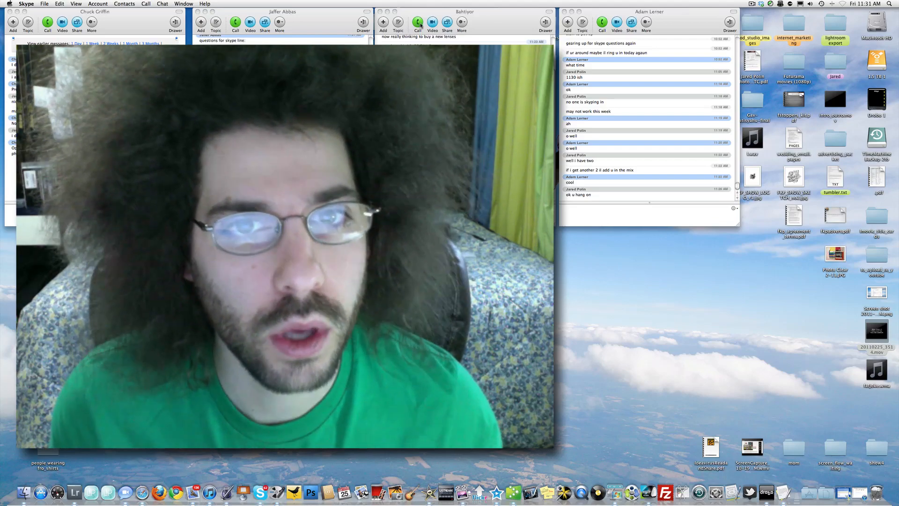
pyautogui.click(438, 22)
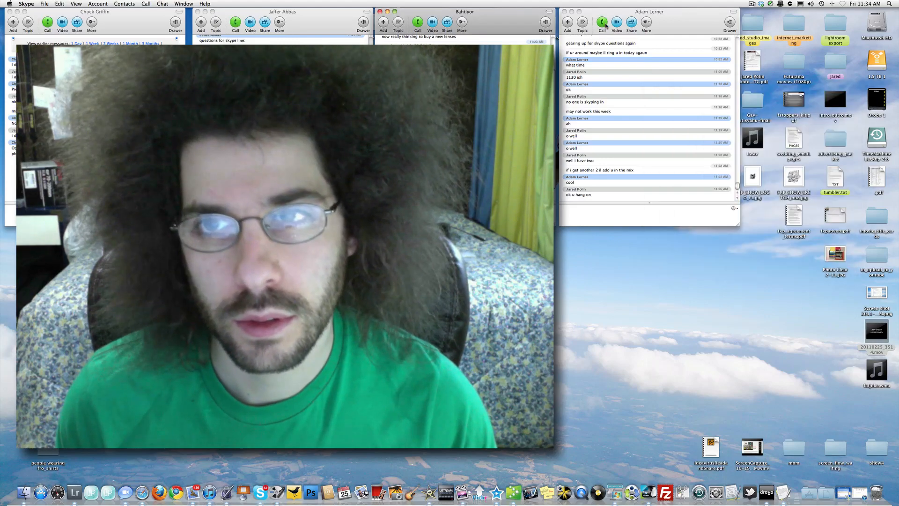
pyautogui.click(602, 22)
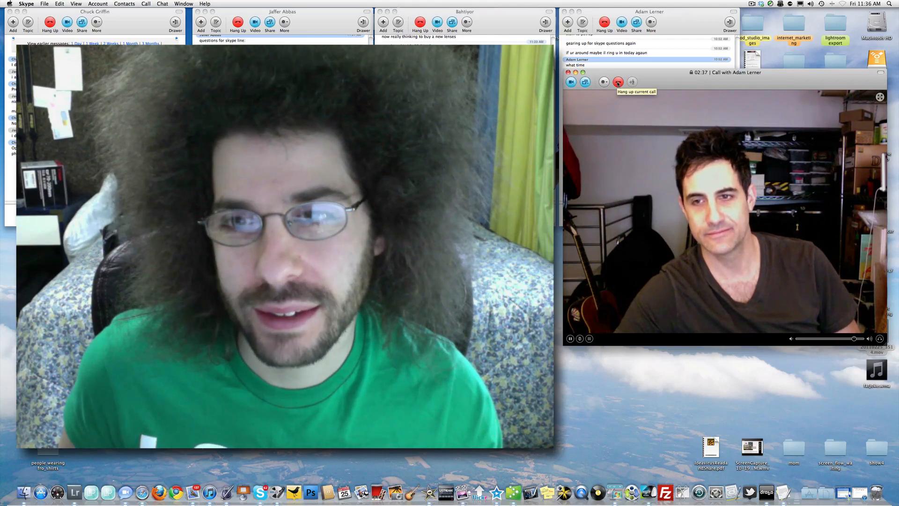
pyautogui.click(618, 81)
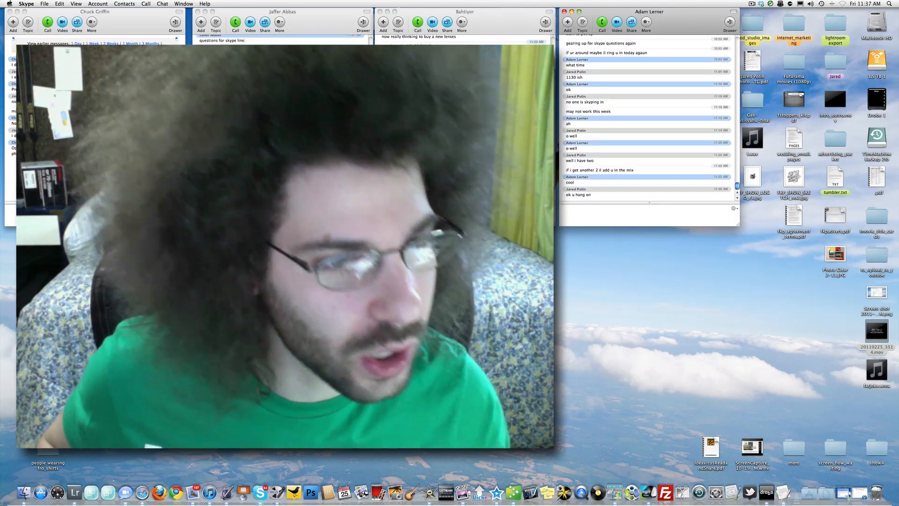
pyautogui.click(603, 21)
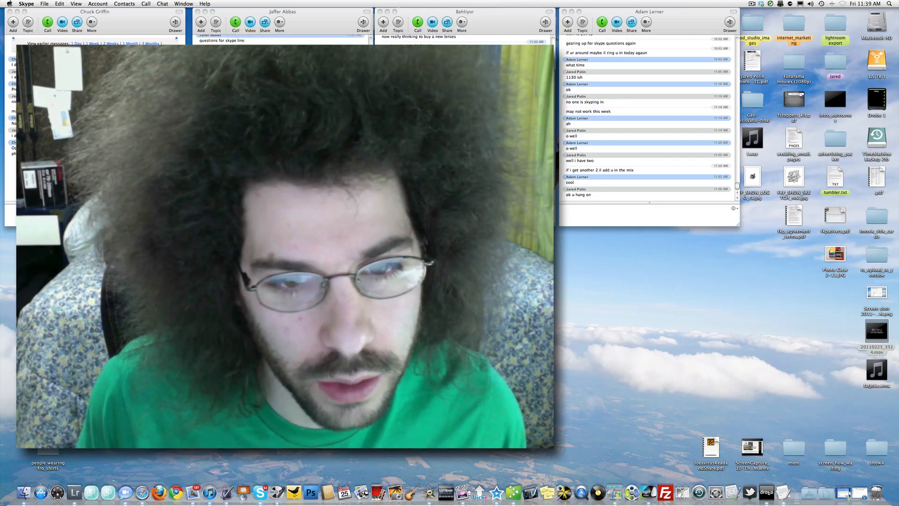
pyautogui.click(602, 23)
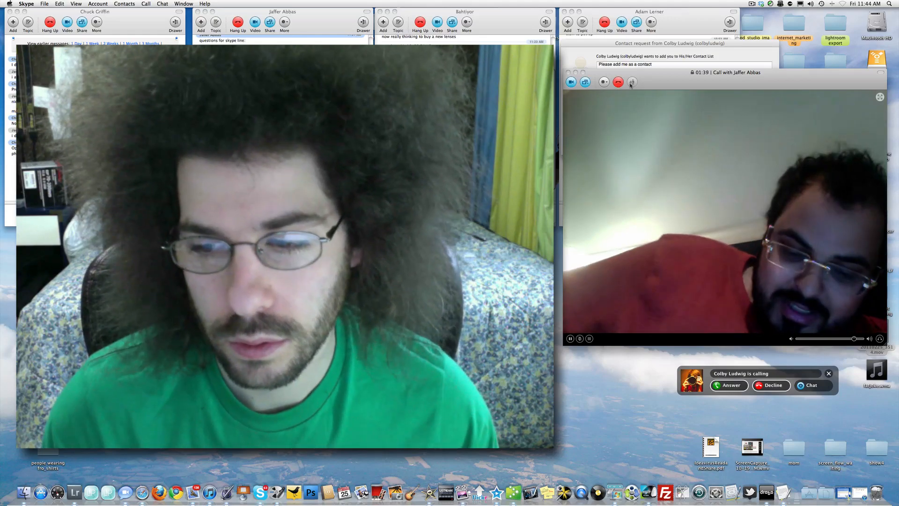
pyautogui.click(771, 385)
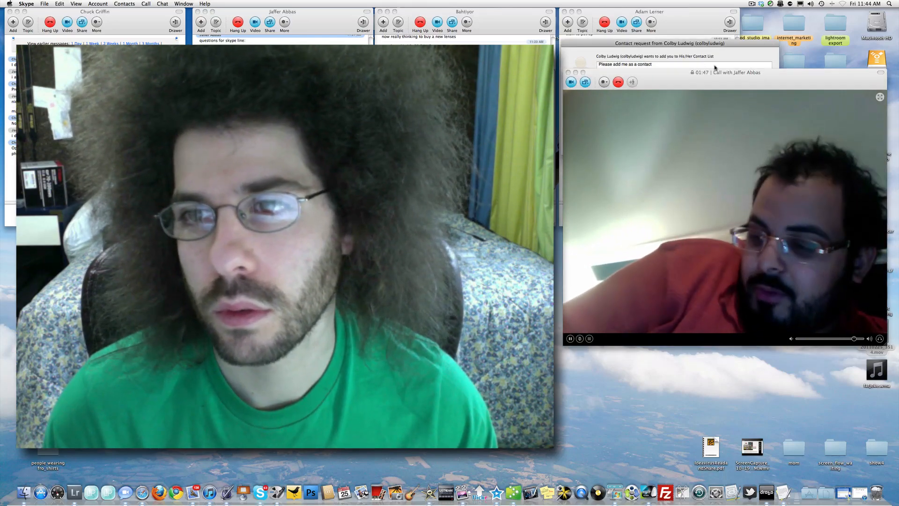
pyautogui.moveTo(747, 81)
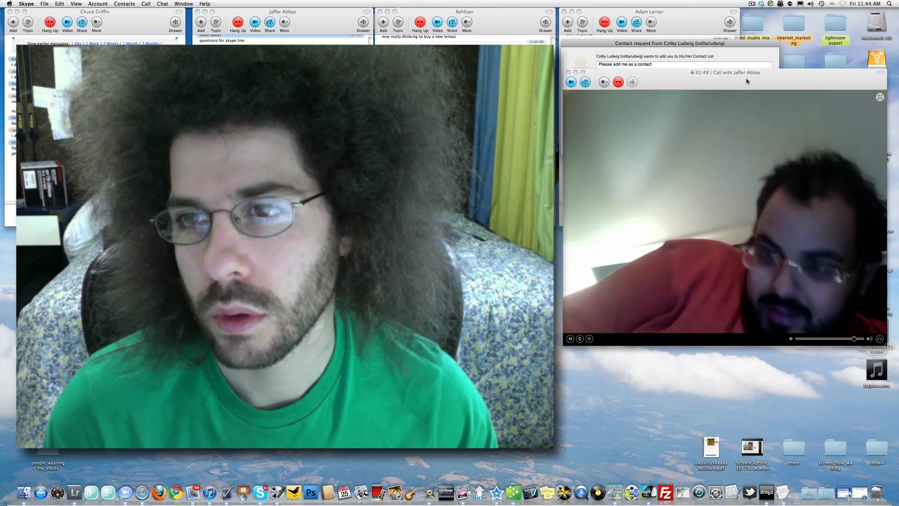